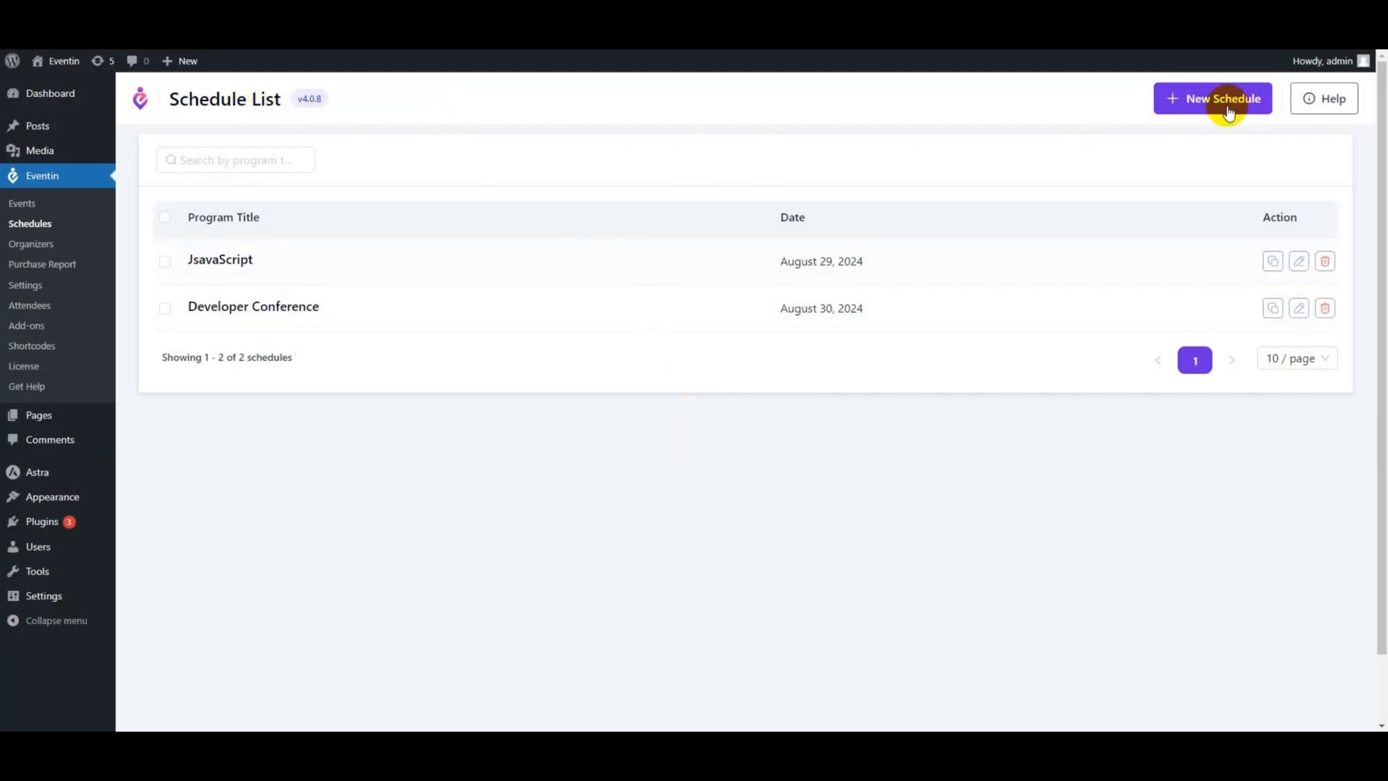
Create a new schedule with program title 'React JS' dated August 30, 2024
left_click(1220, 98)
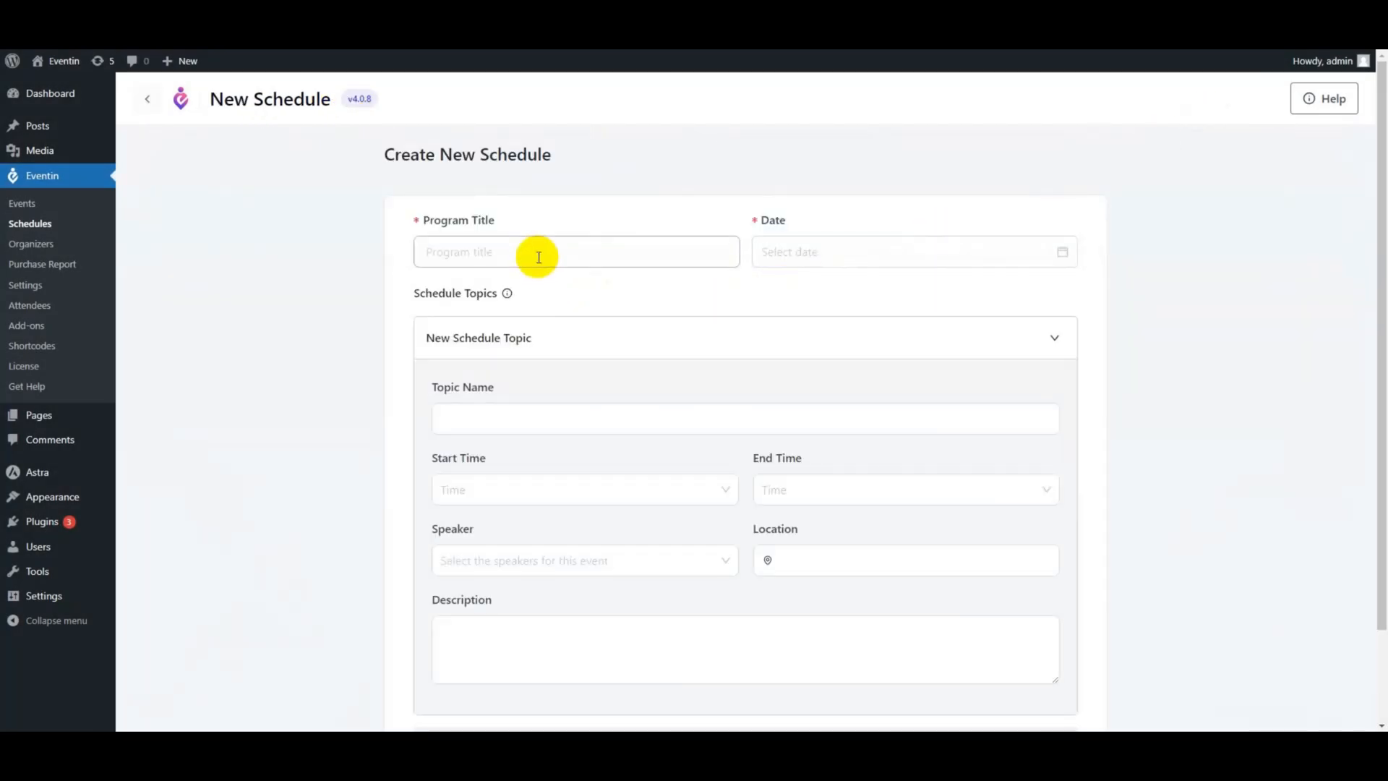
type("React JS")
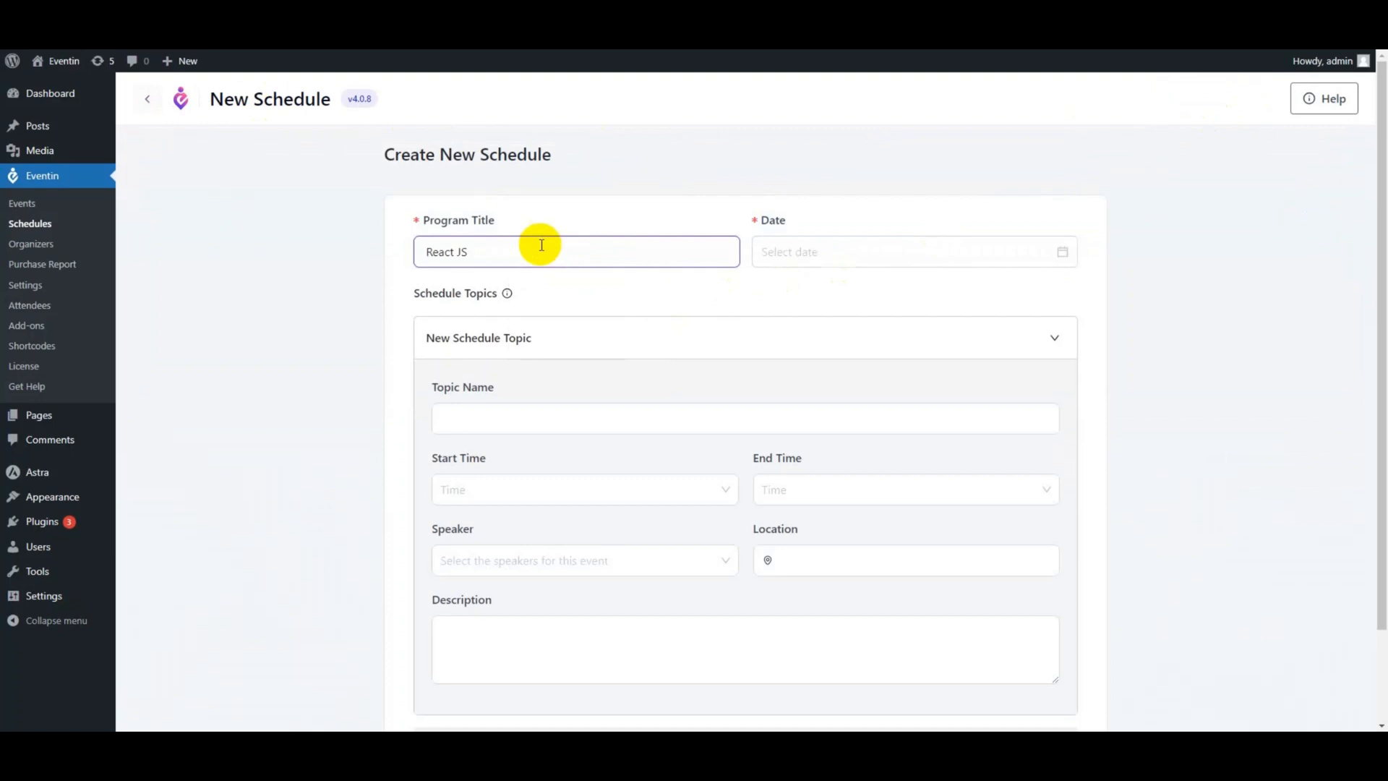
left_click(912, 251)
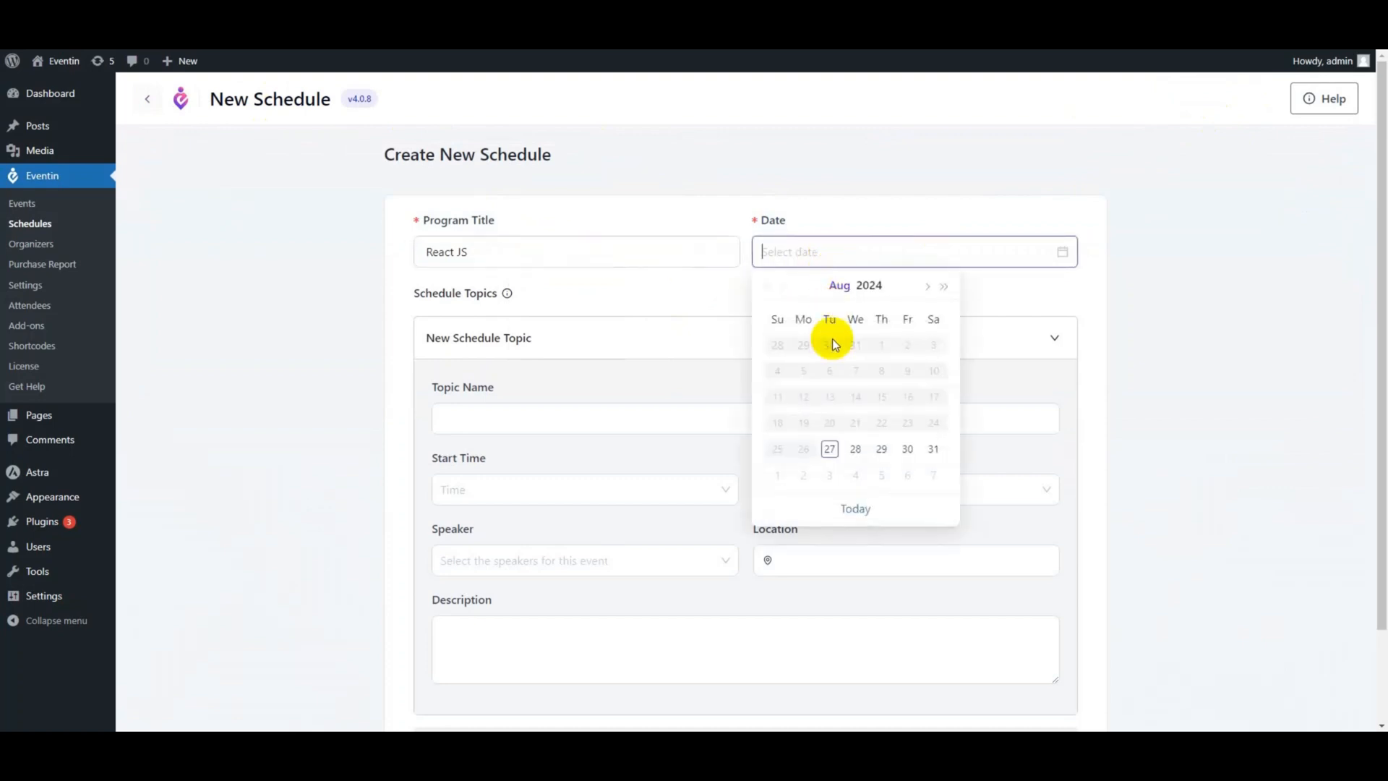
left_click(906, 448)
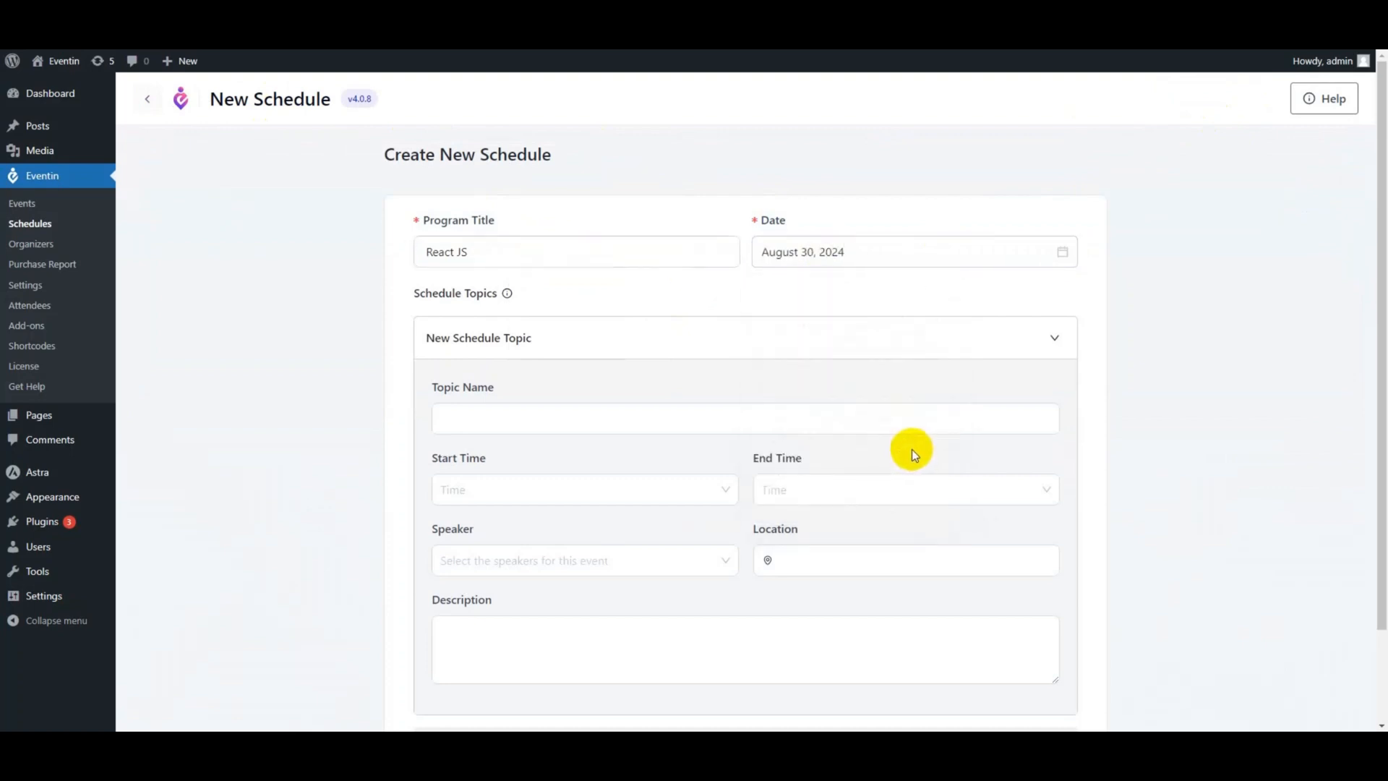
Name the first topic 'A Beginners Guide', starting 10:00 am, with a speaker and Dhaka as location
type("A Beginners Guide")
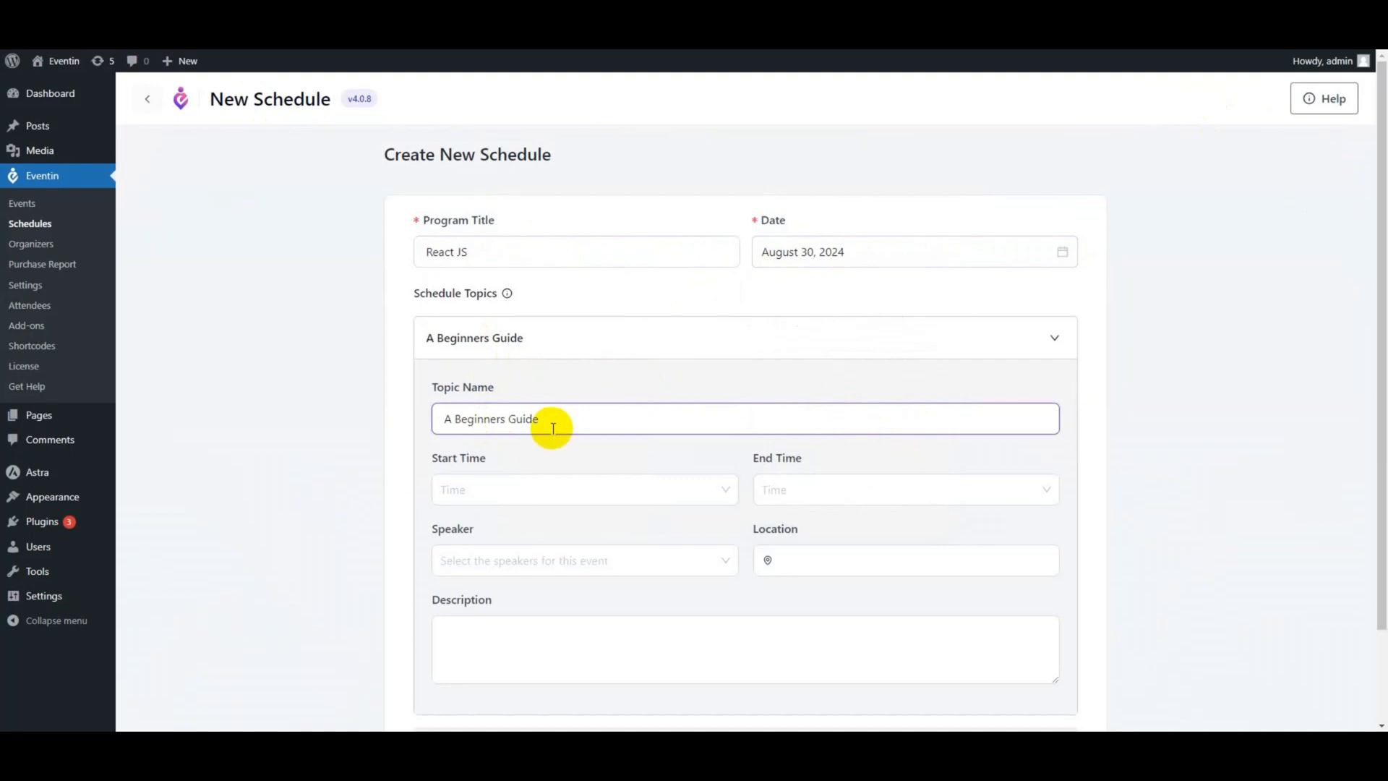
left_click(583, 490)
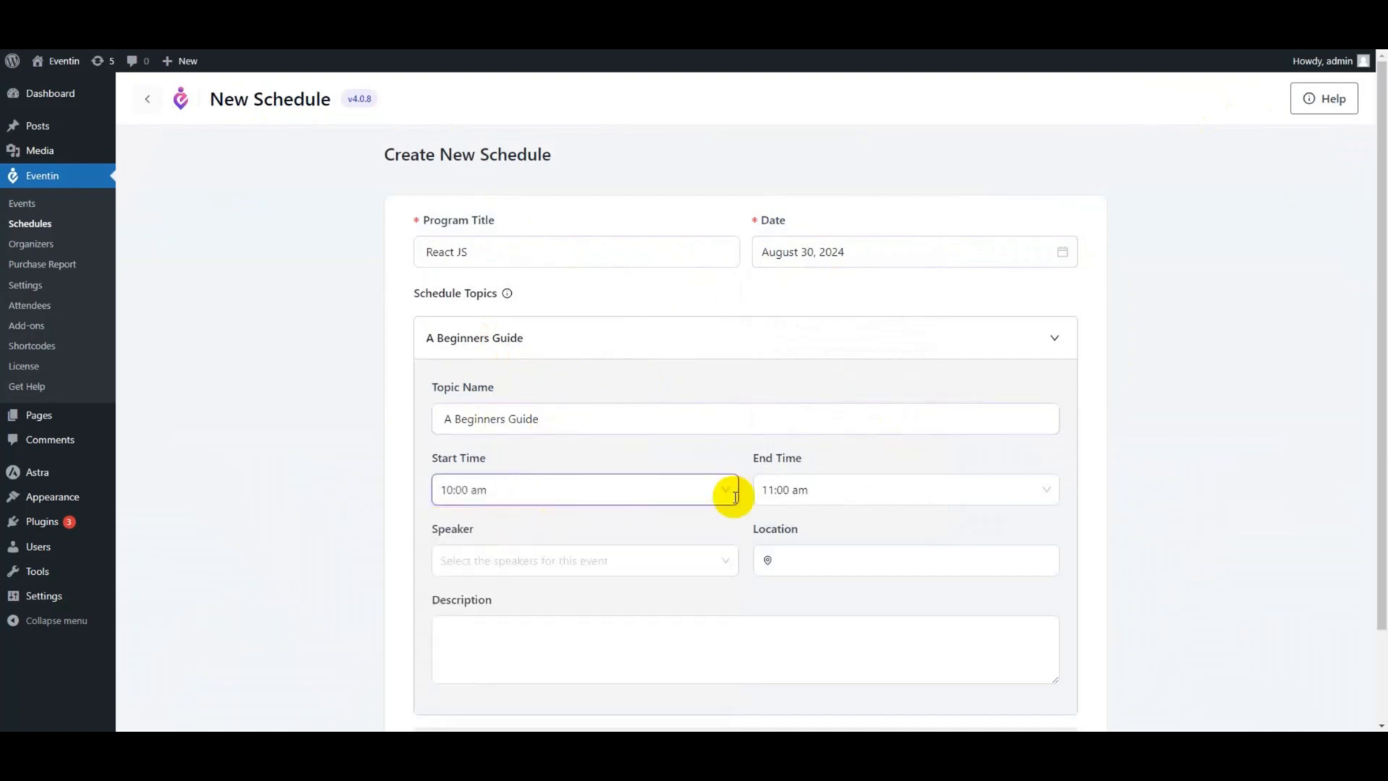
left_click(902, 490)
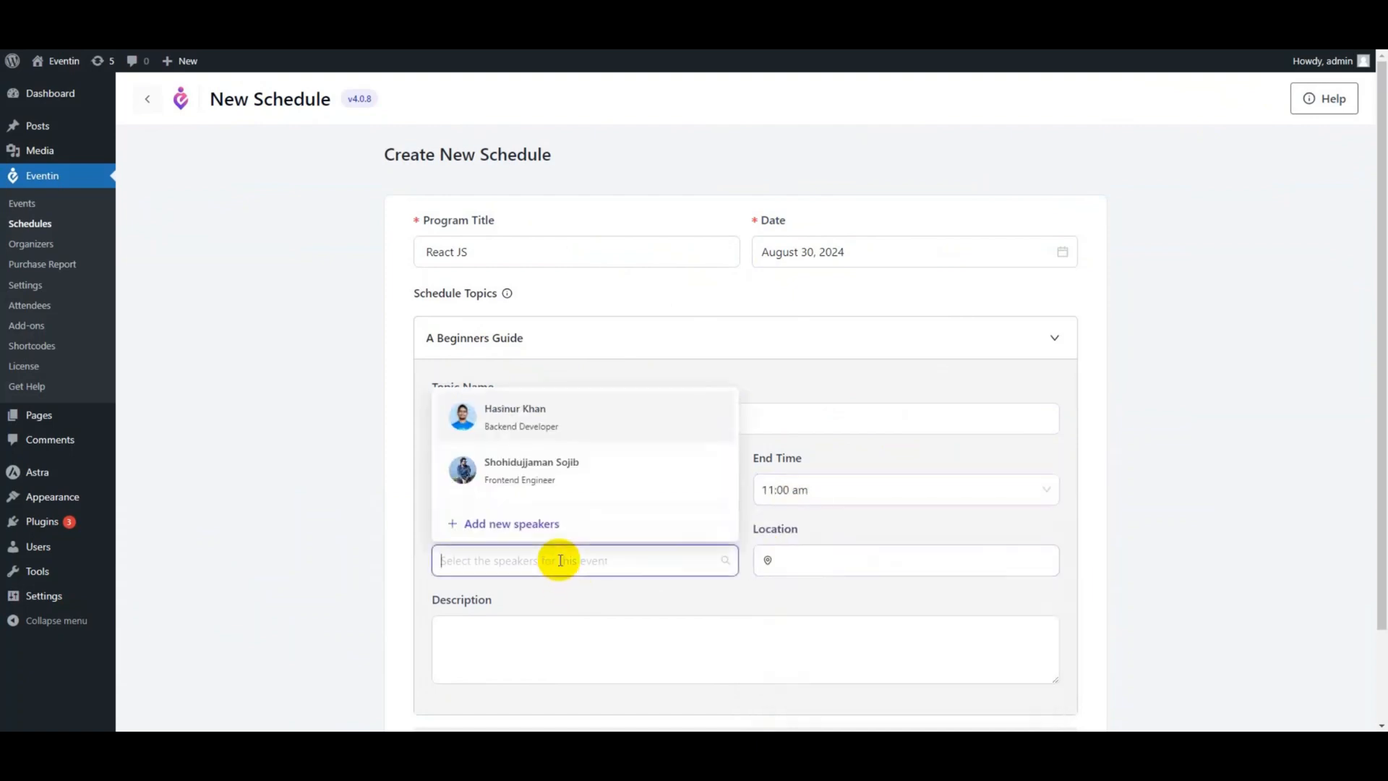
left_click(530, 470)
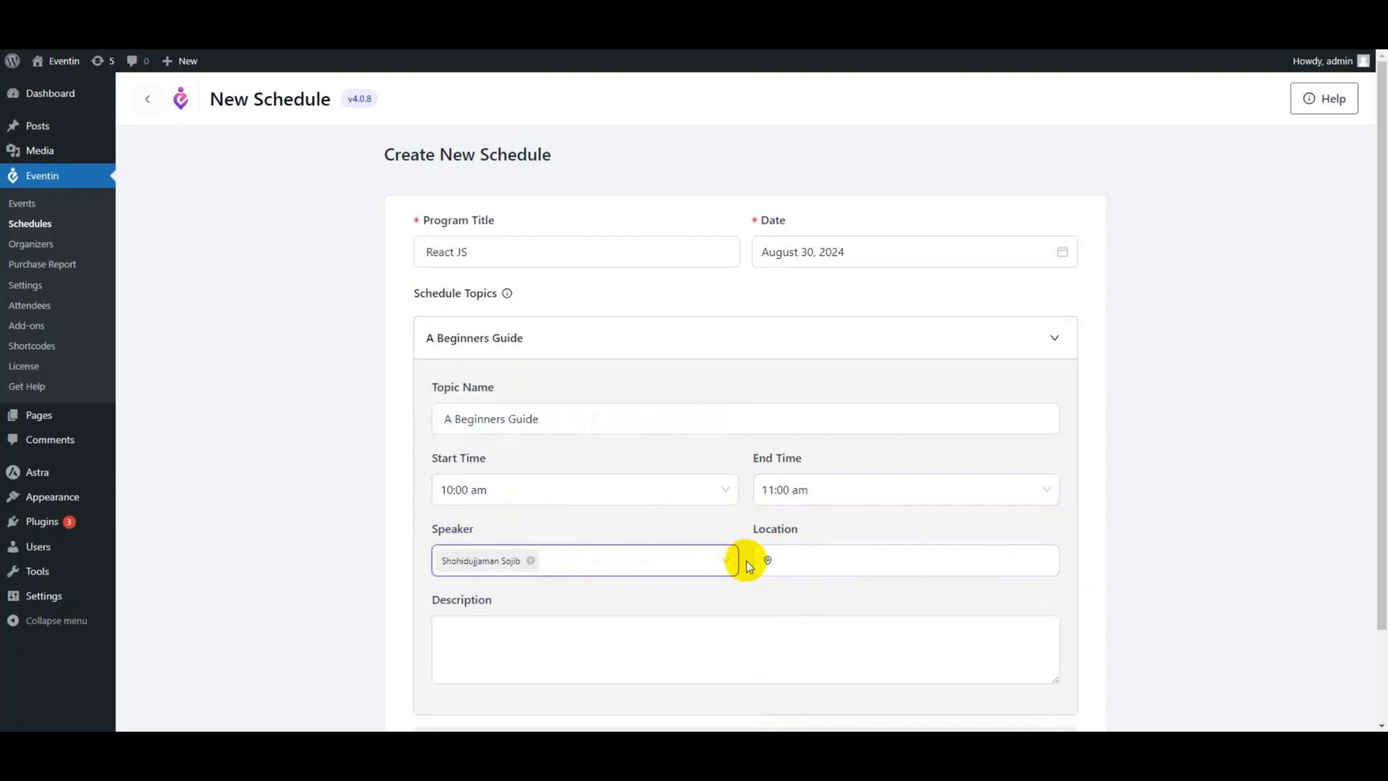
type("Dhaka")
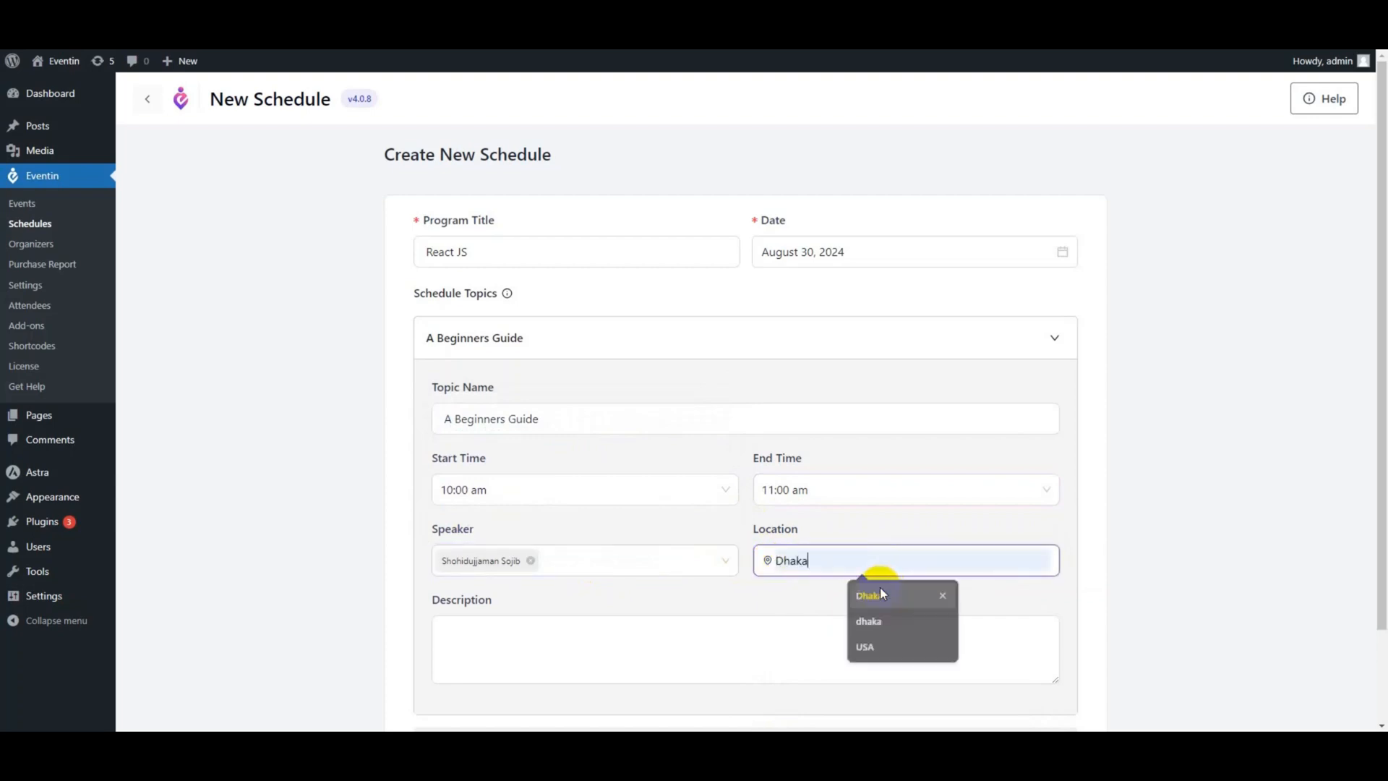
left_click(721, 630)
type("ReactJS Components")
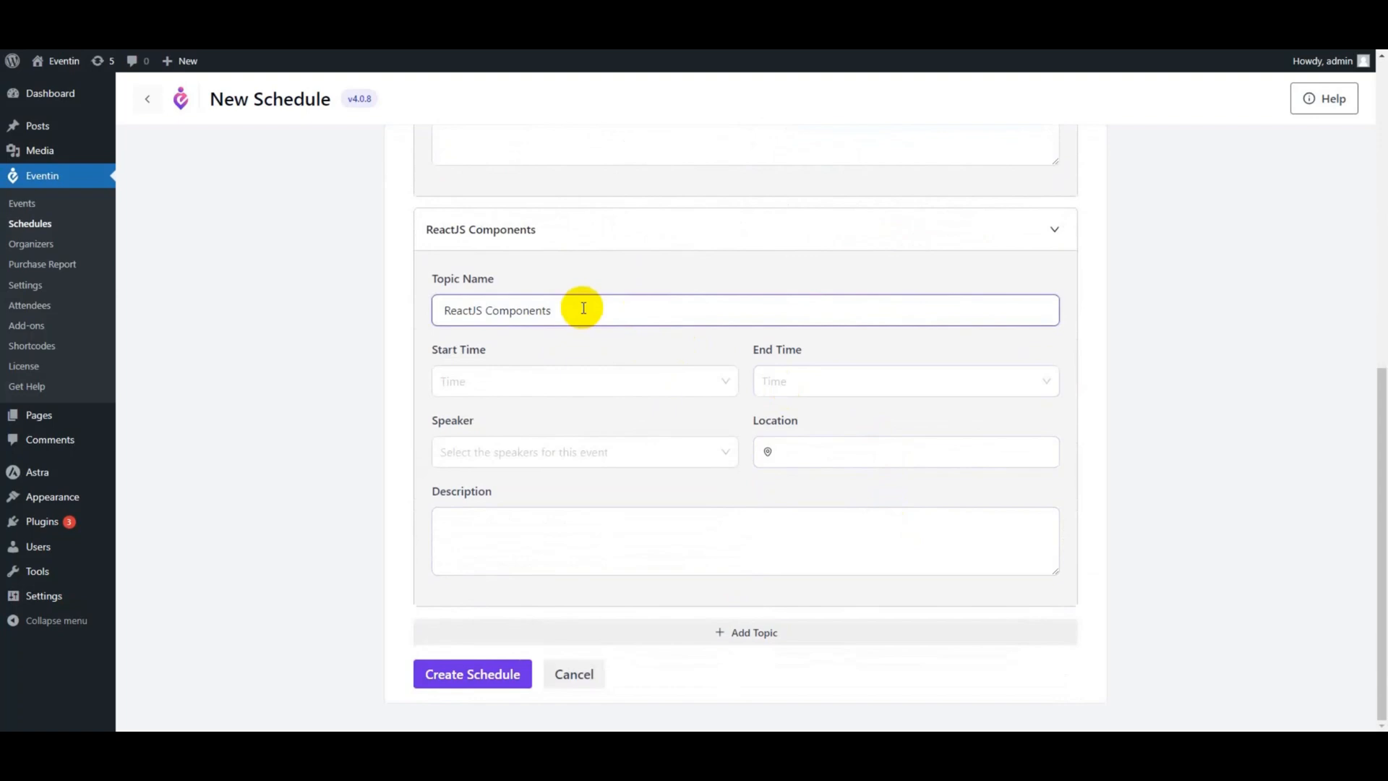
Give the 'ReactJS Components' topic its 11:45 am start and create the React JS schedule
left_click(894, 380)
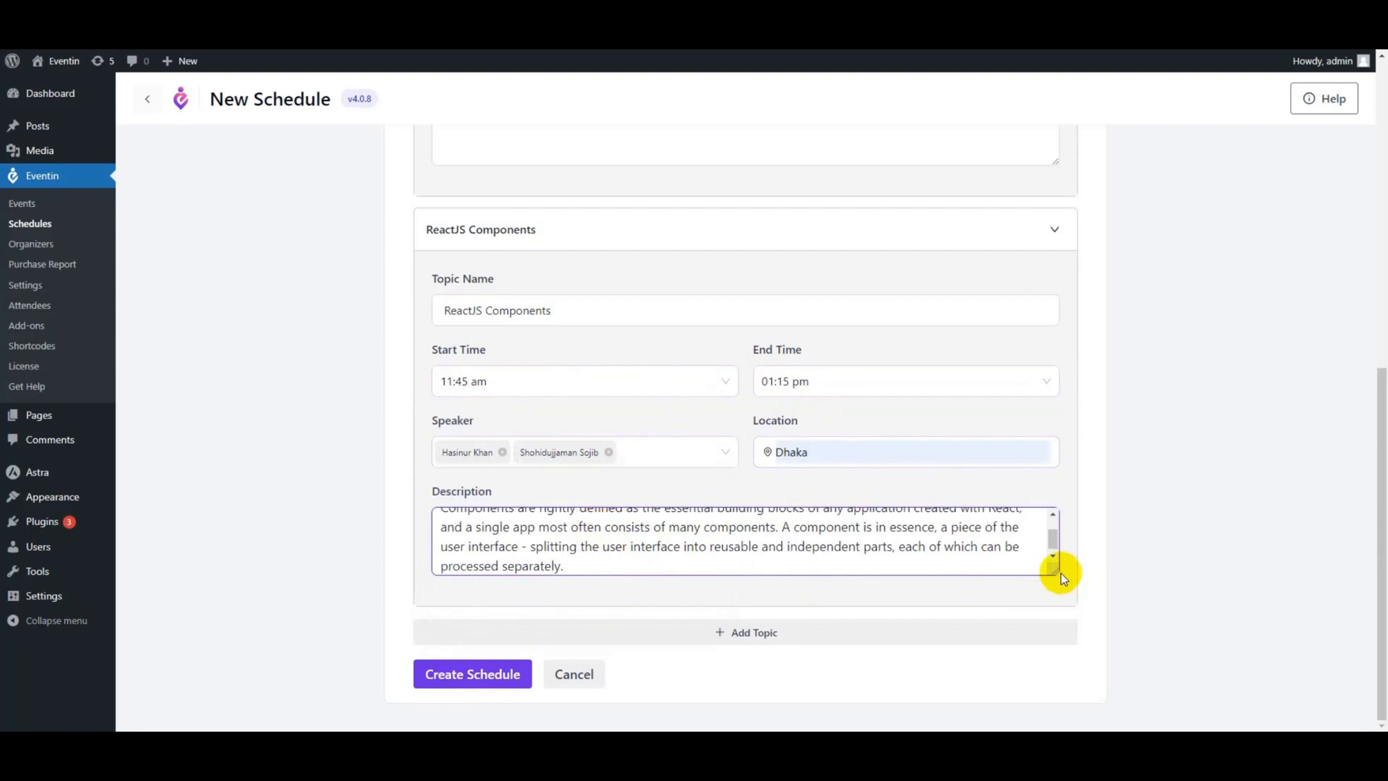
left_click(471, 674)
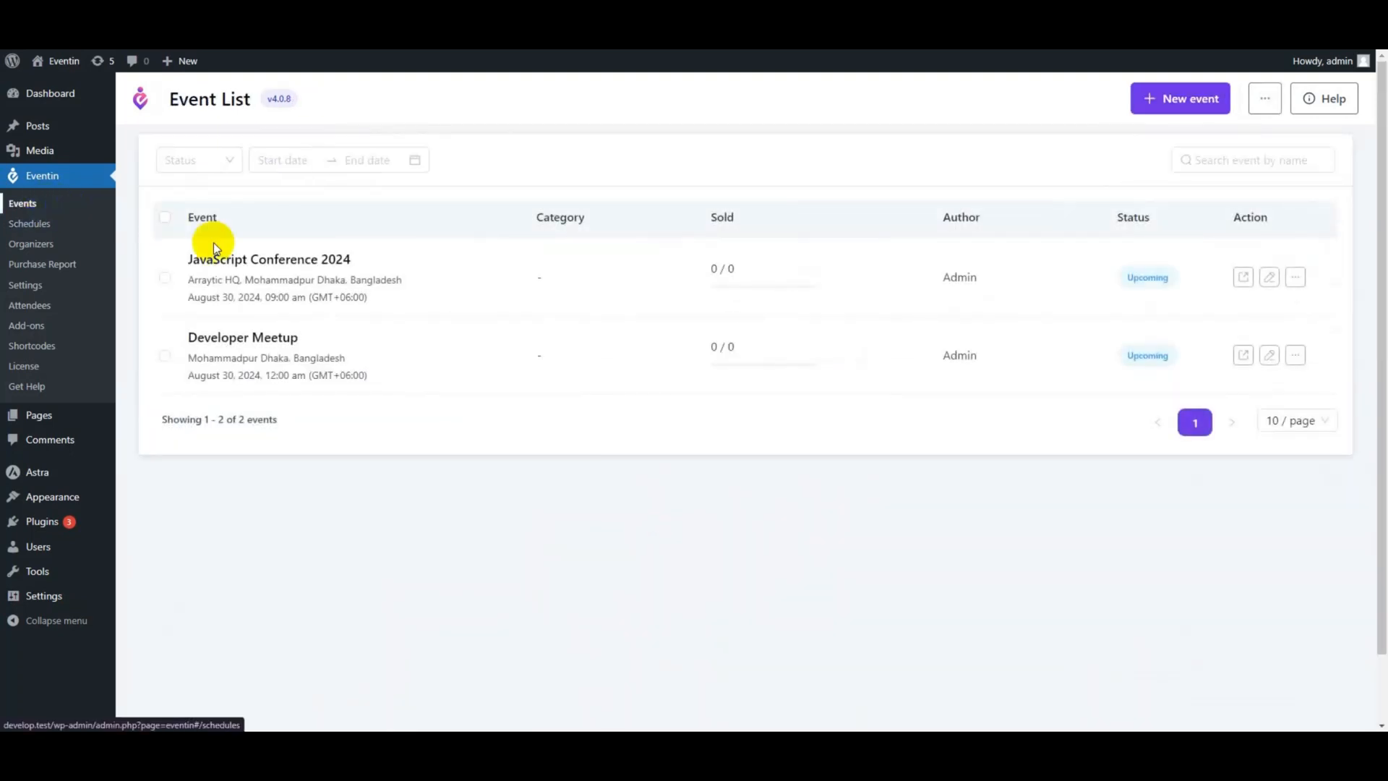
Add React JS to the JavaScript Conference 2024 schedule group beside Developer Conference and save
left_click(269, 259)
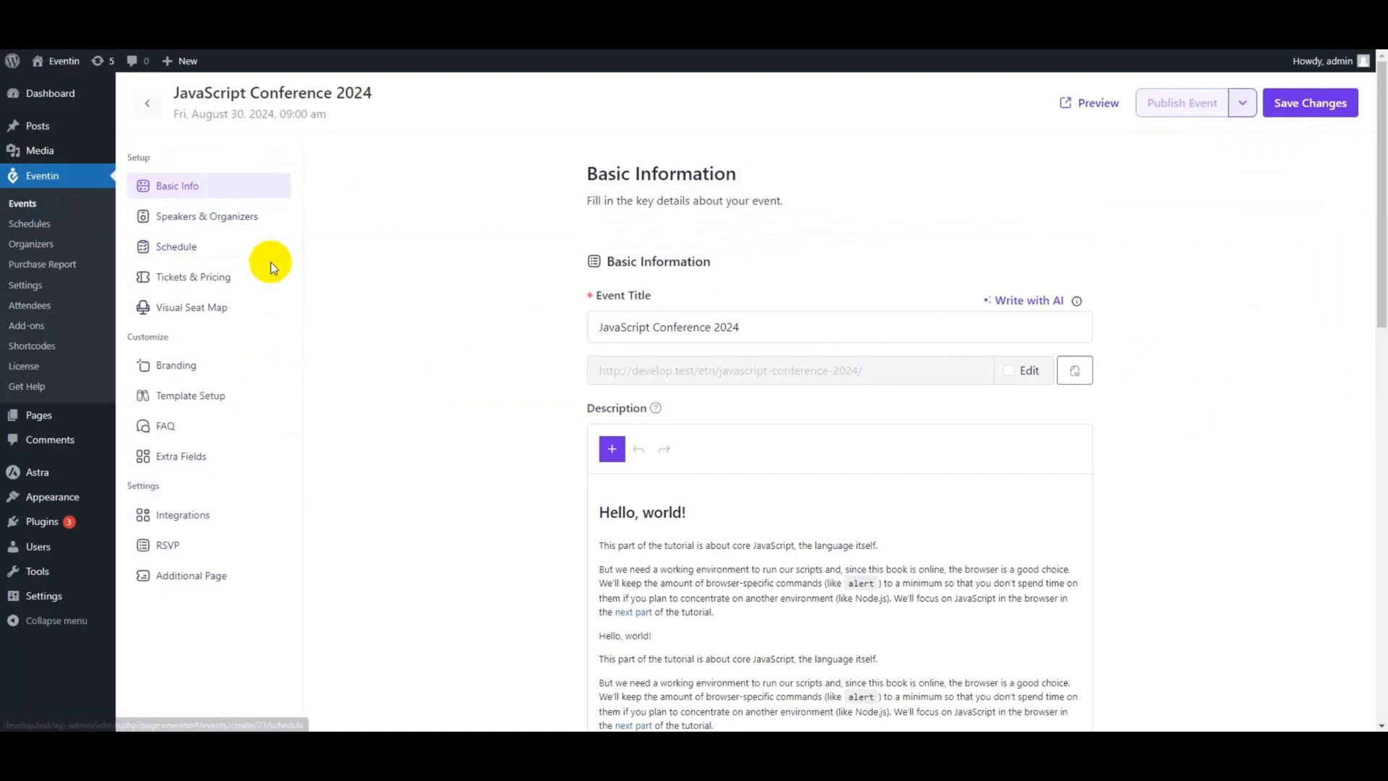
left_click(175, 246)
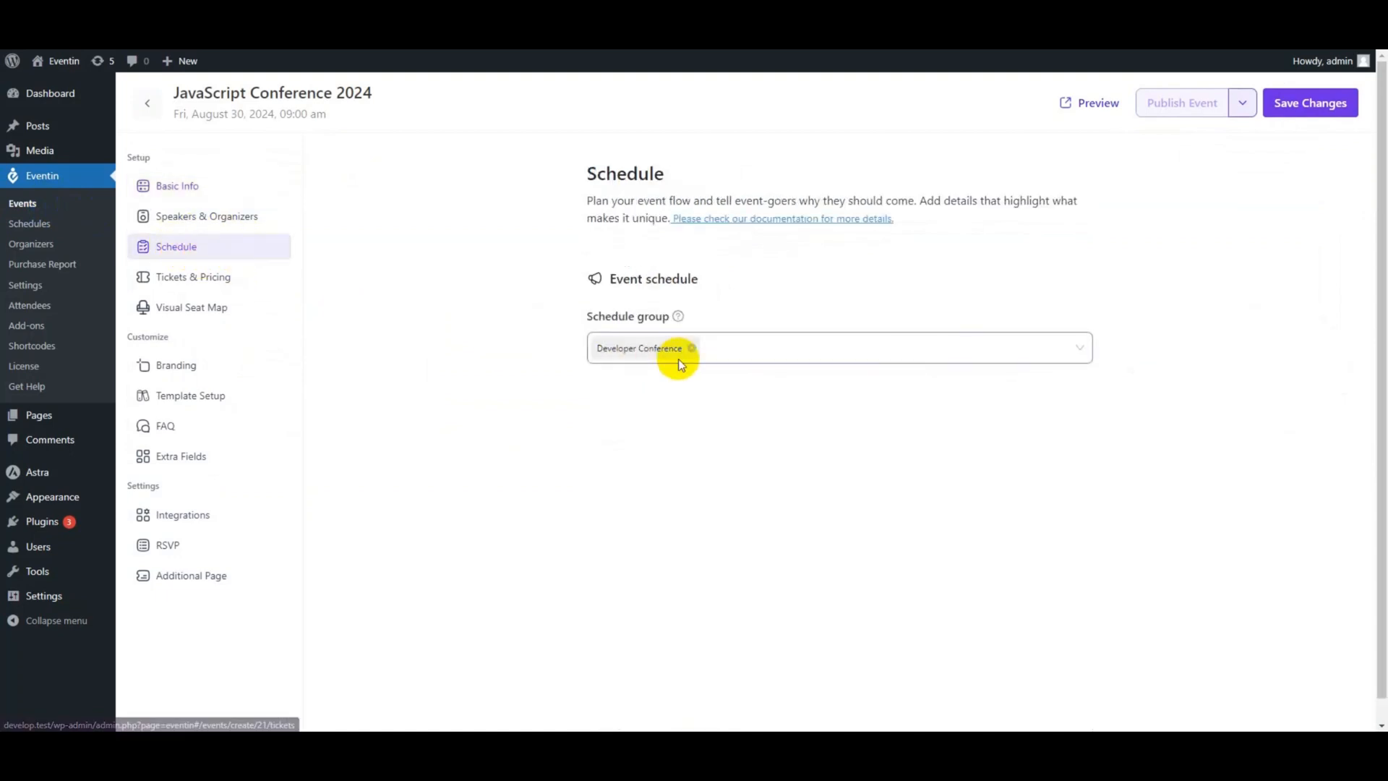
left_click(618, 384)
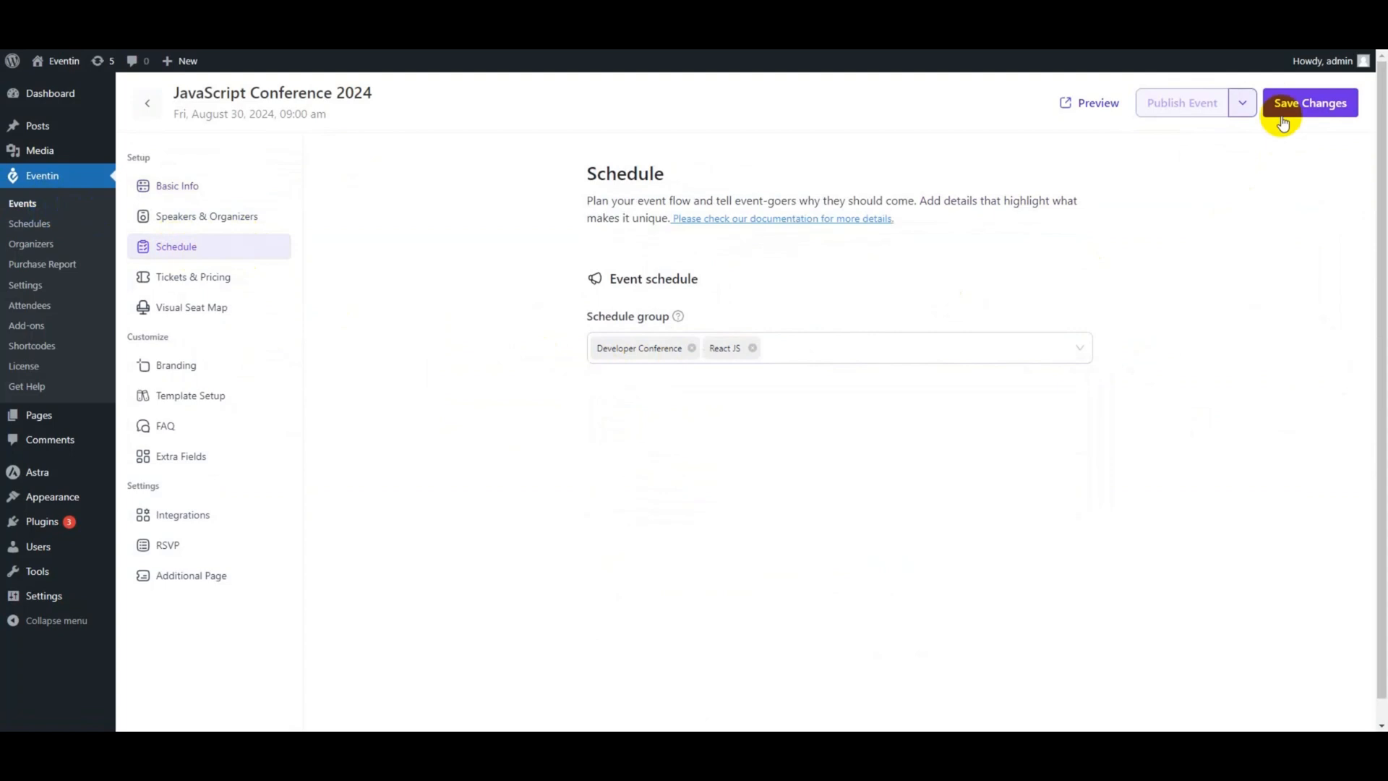
left_click(1310, 103)
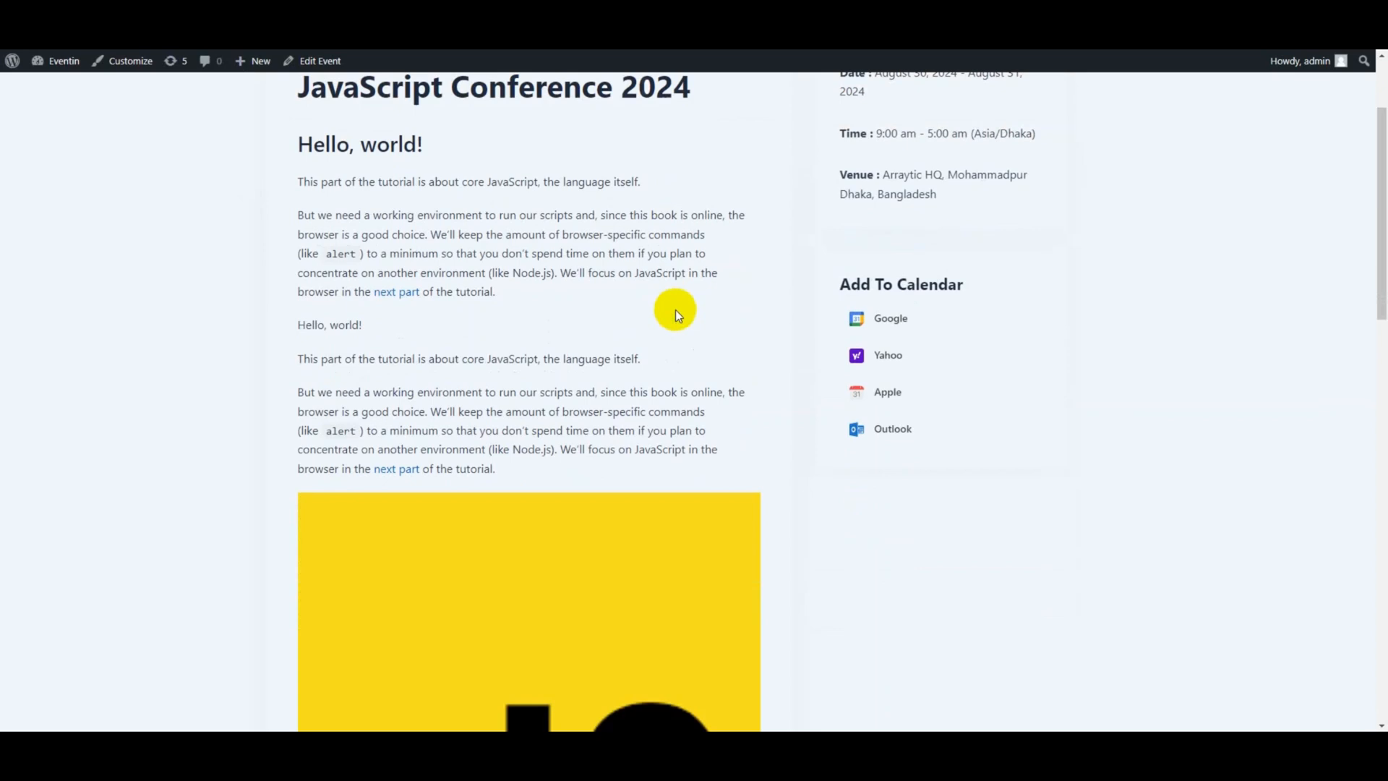
View the React JS schedule on the event page, listing A Beginners Guide and ReactJS Components
scroll("down", 3)
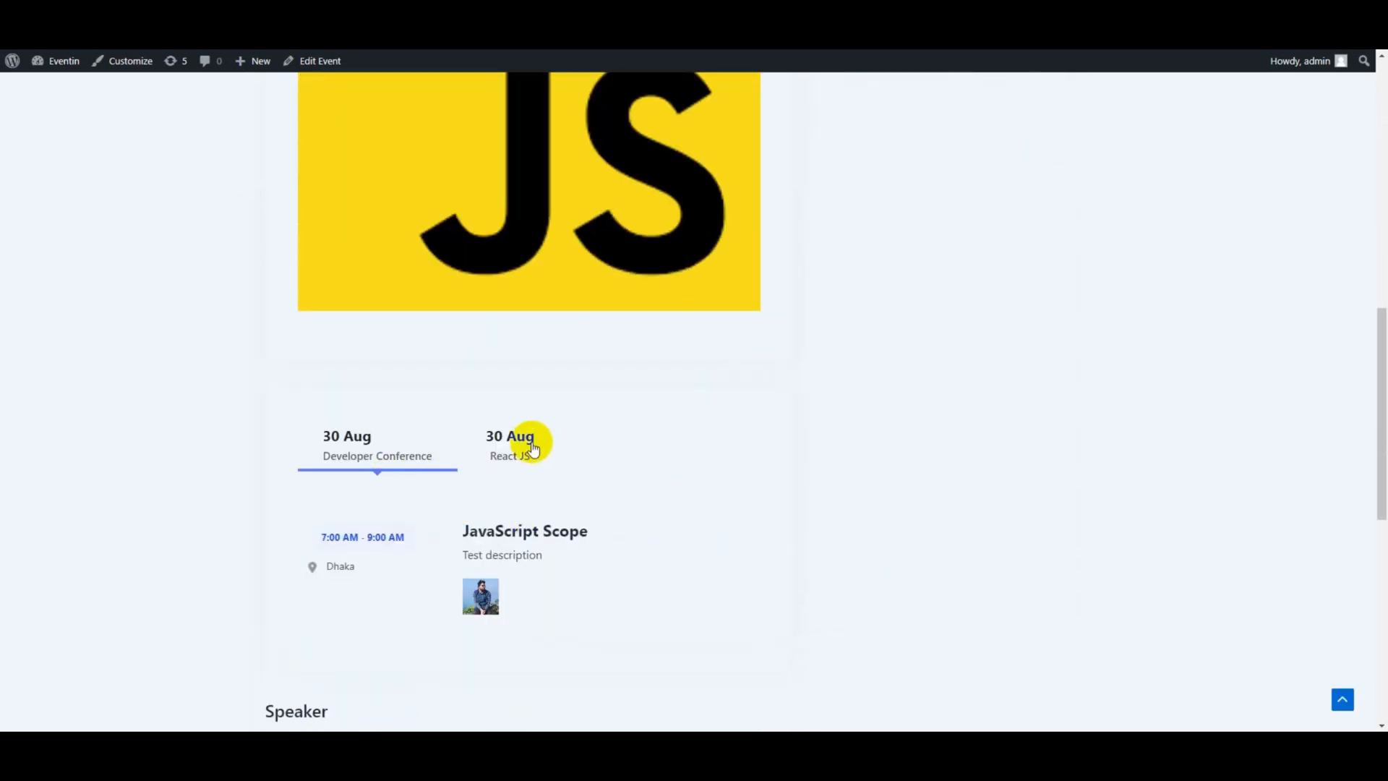
left_click(510, 443)
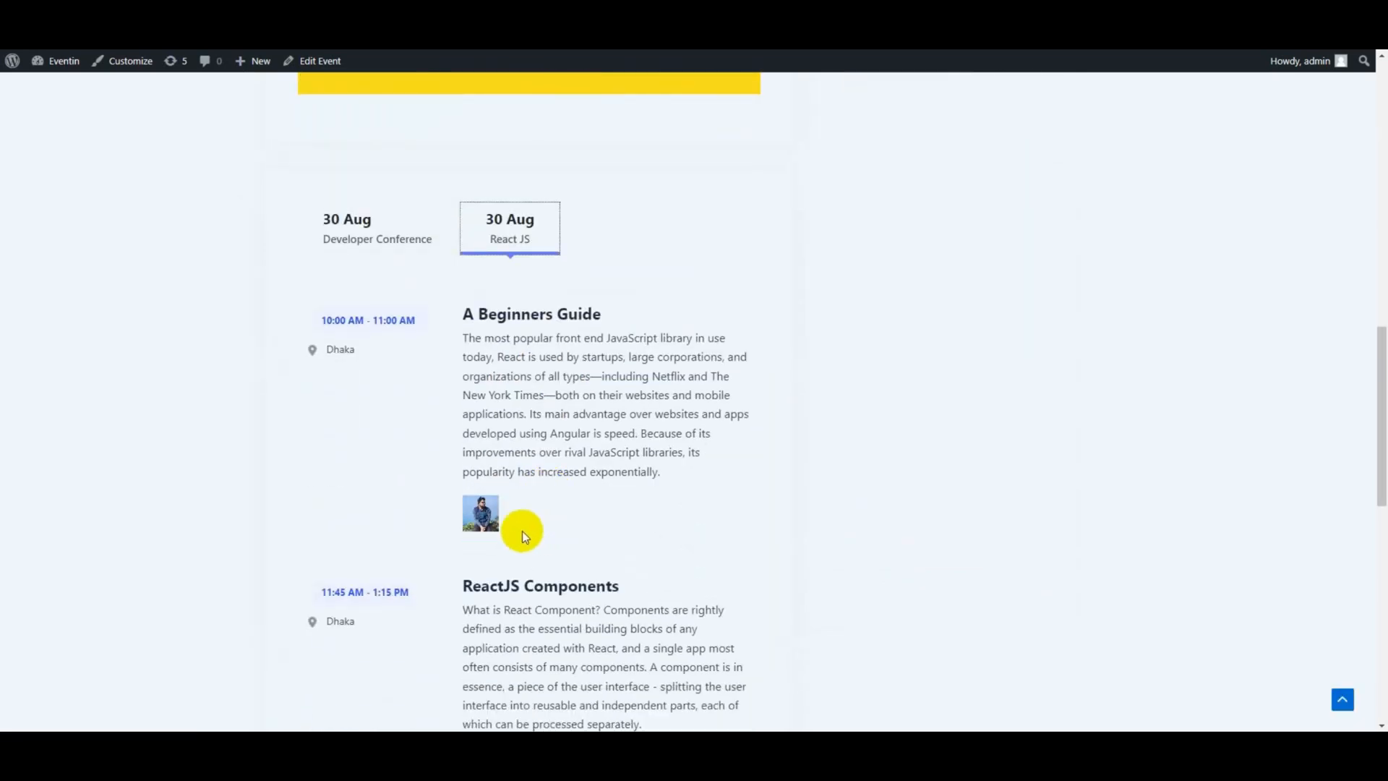
scroll("down", 3)
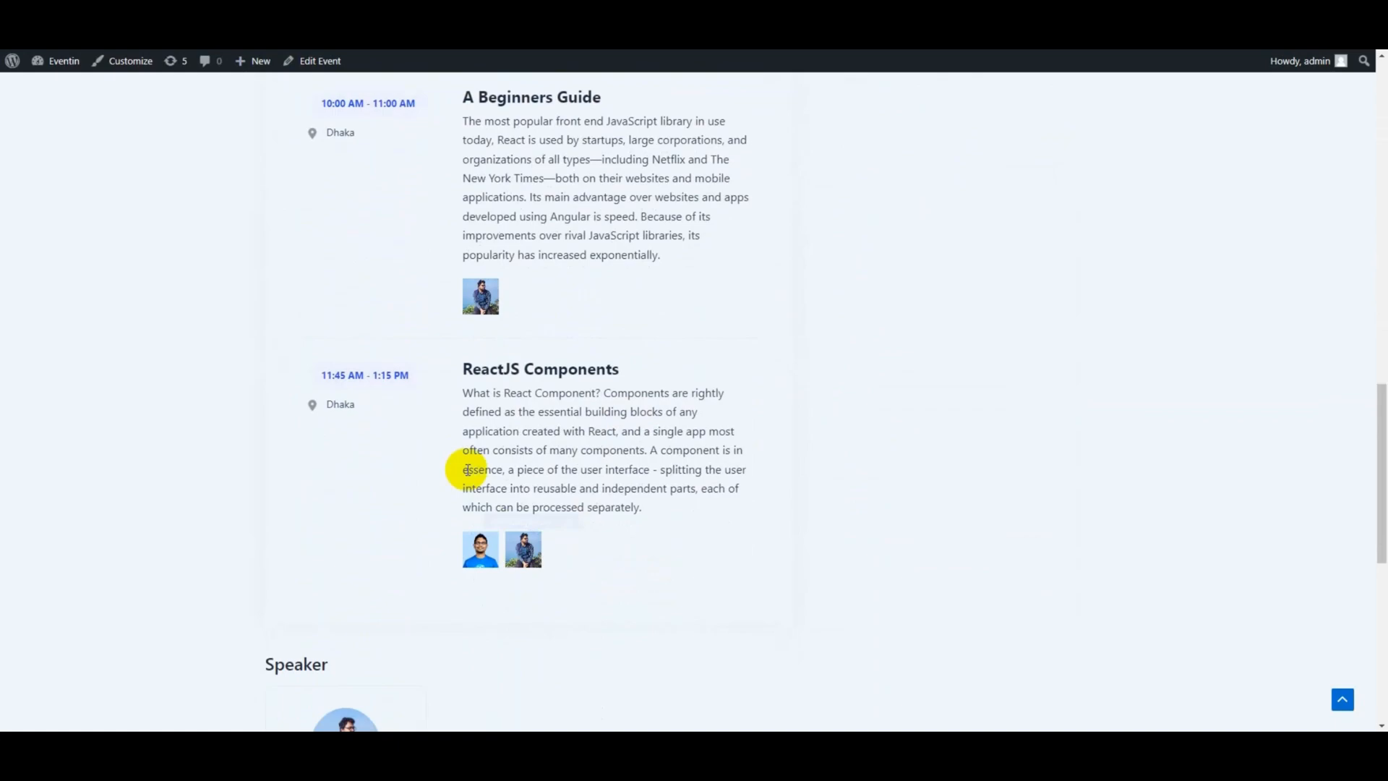